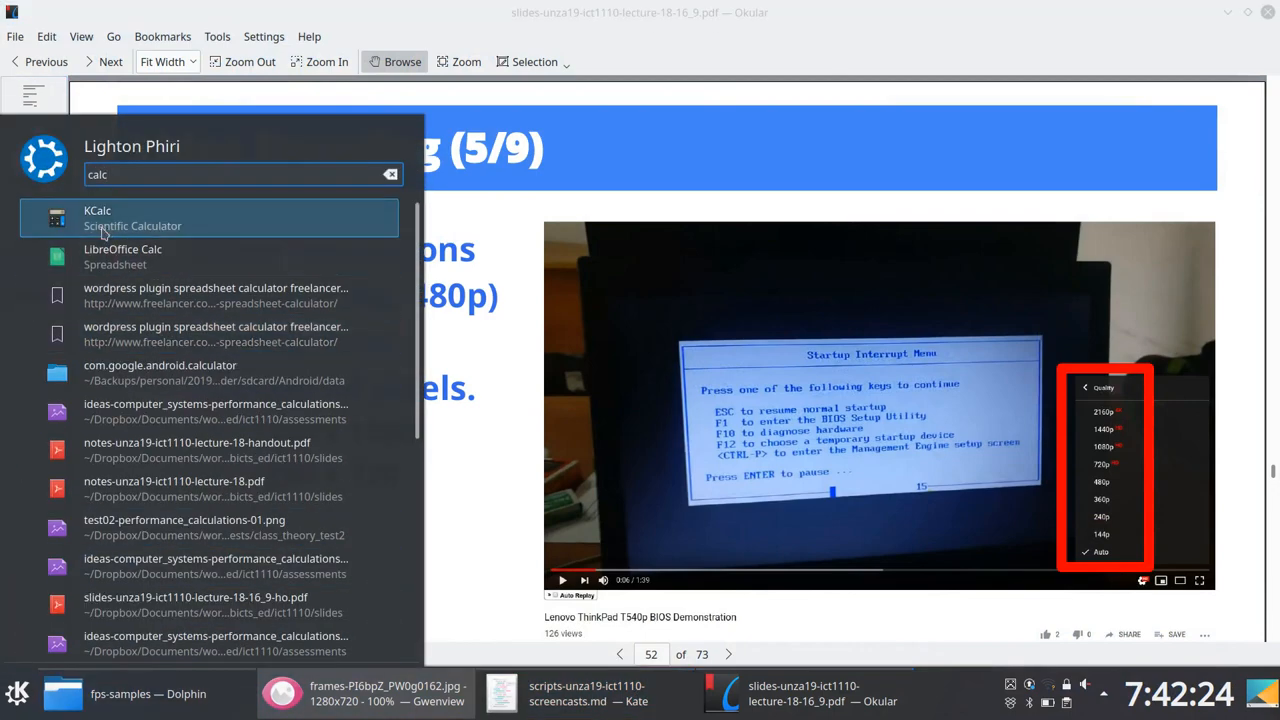
# Step: Launch KCalc, compute 80 × 720 = 57,600, then enter 1280 as a new calculation
pyautogui.click(97, 217)
pyautogui.write('80')
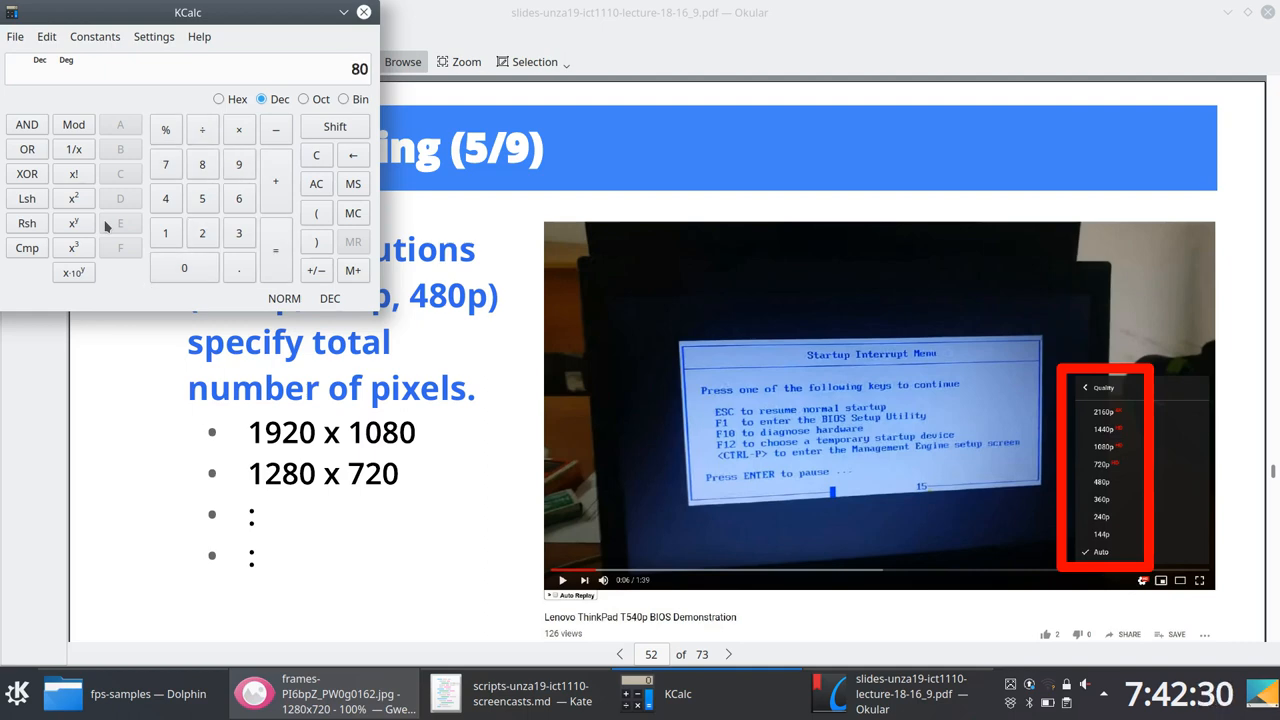
pyautogui.moveTo(398, 168)
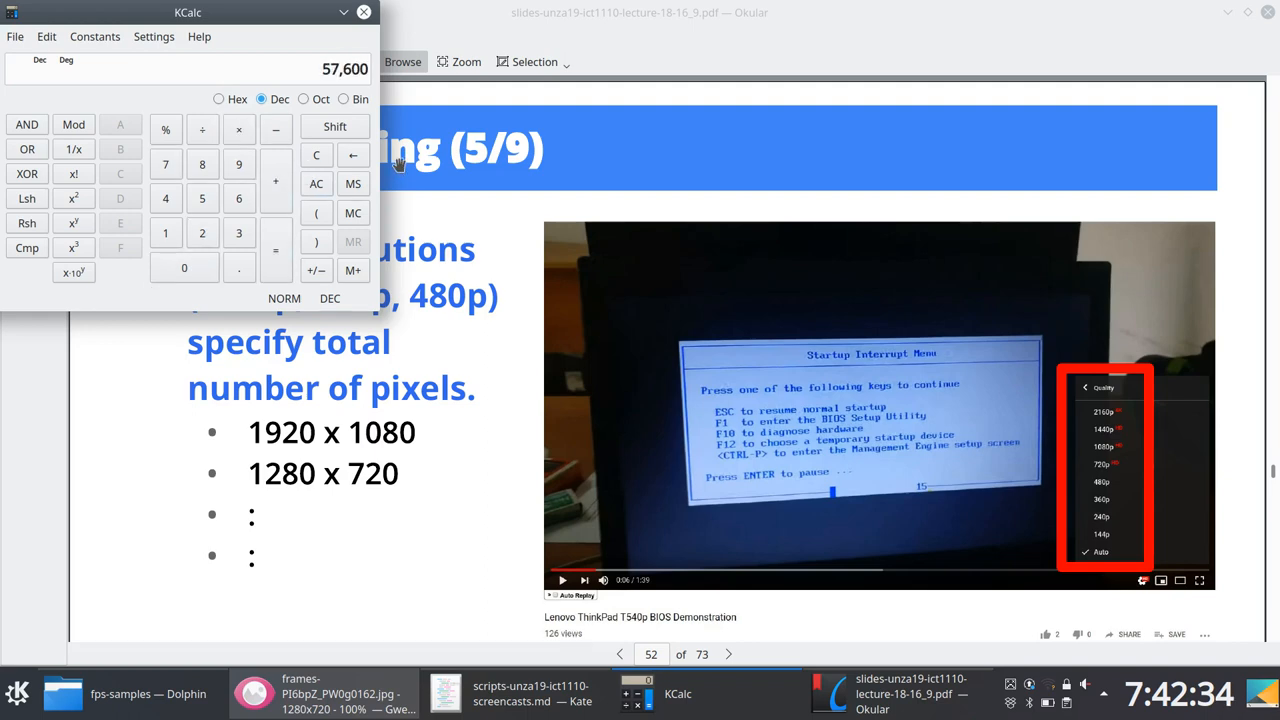
pyautogui.click(316, 183)
pyautogui.write('720')
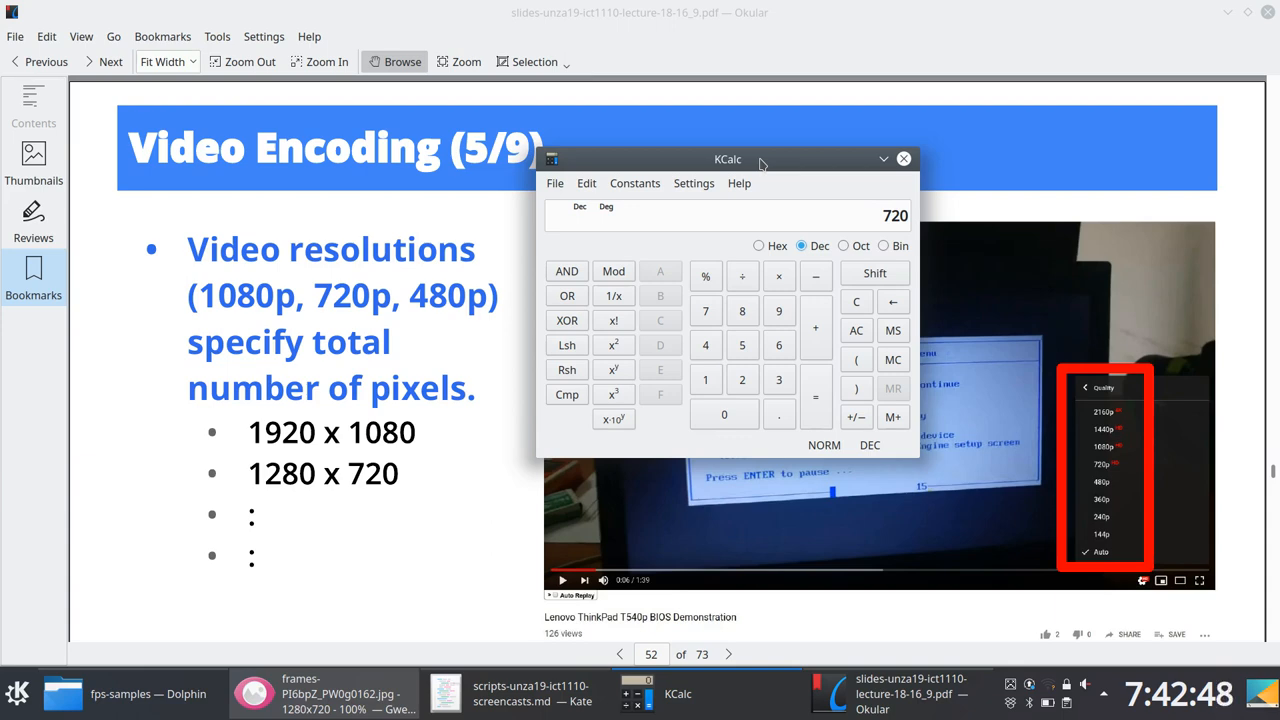
pyautogui.click(724, 414)
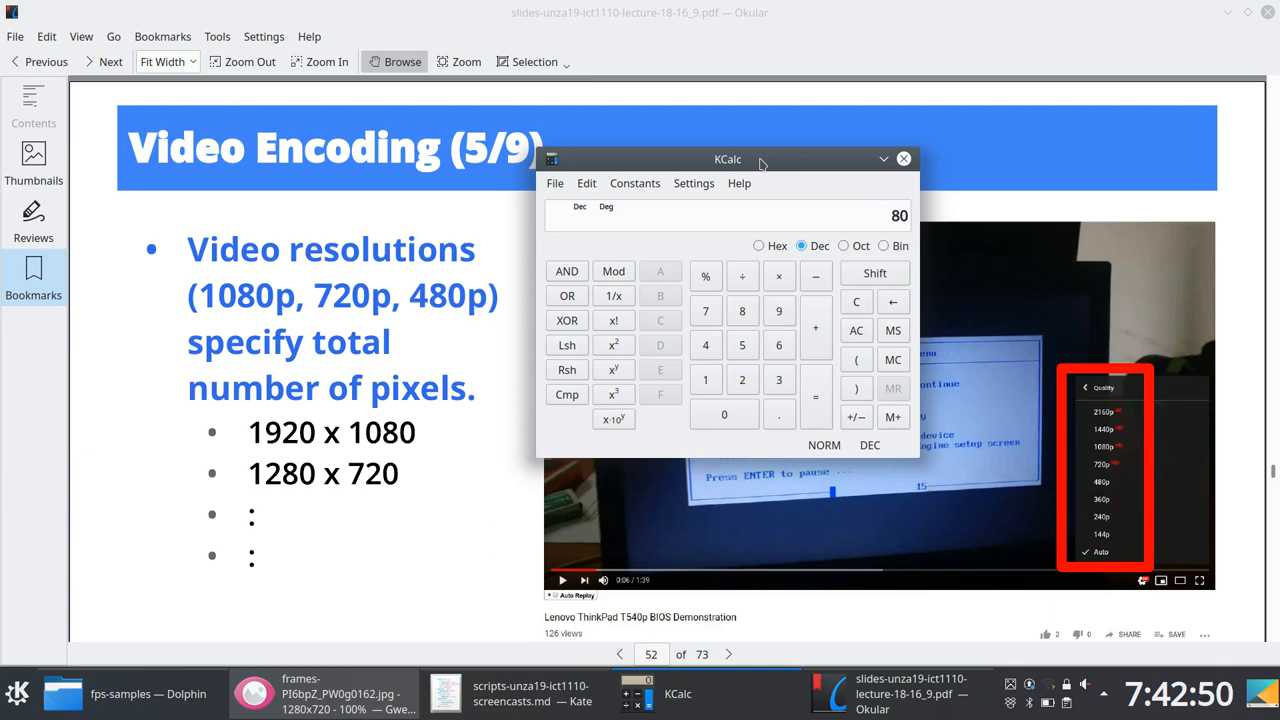
pyautogui.write('1280')
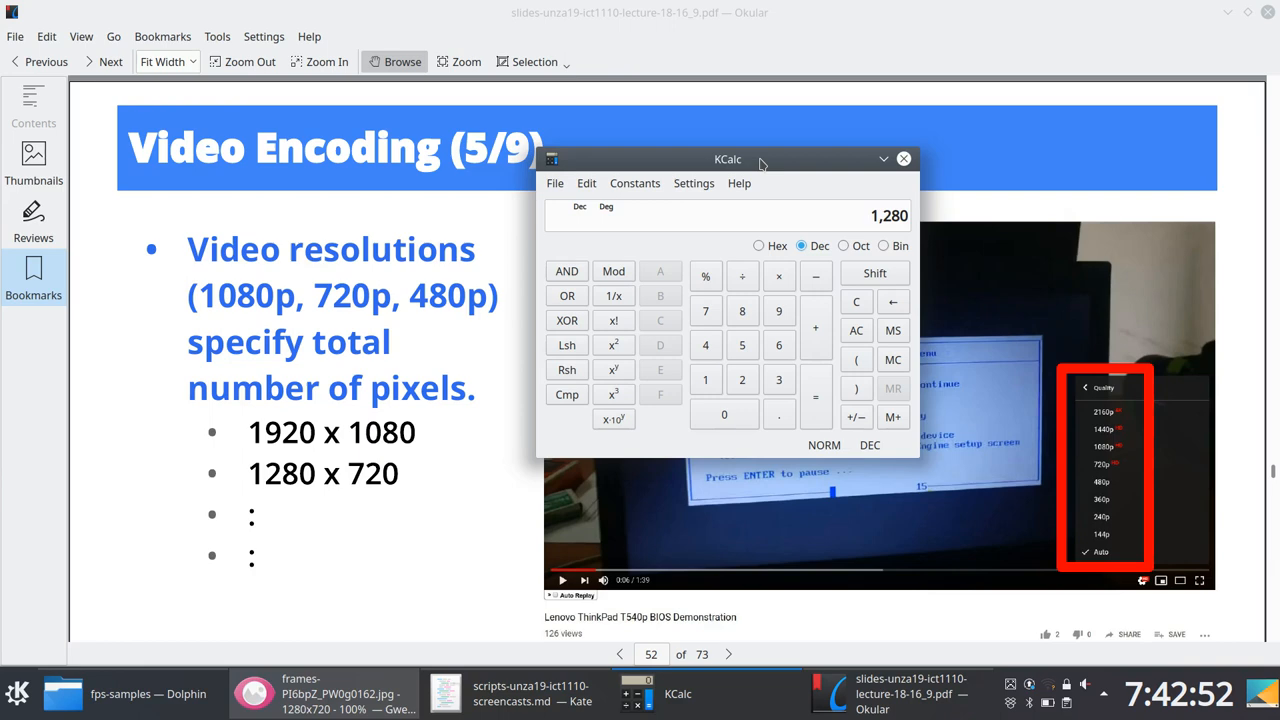
pyautogui.rightClick(727, 159)
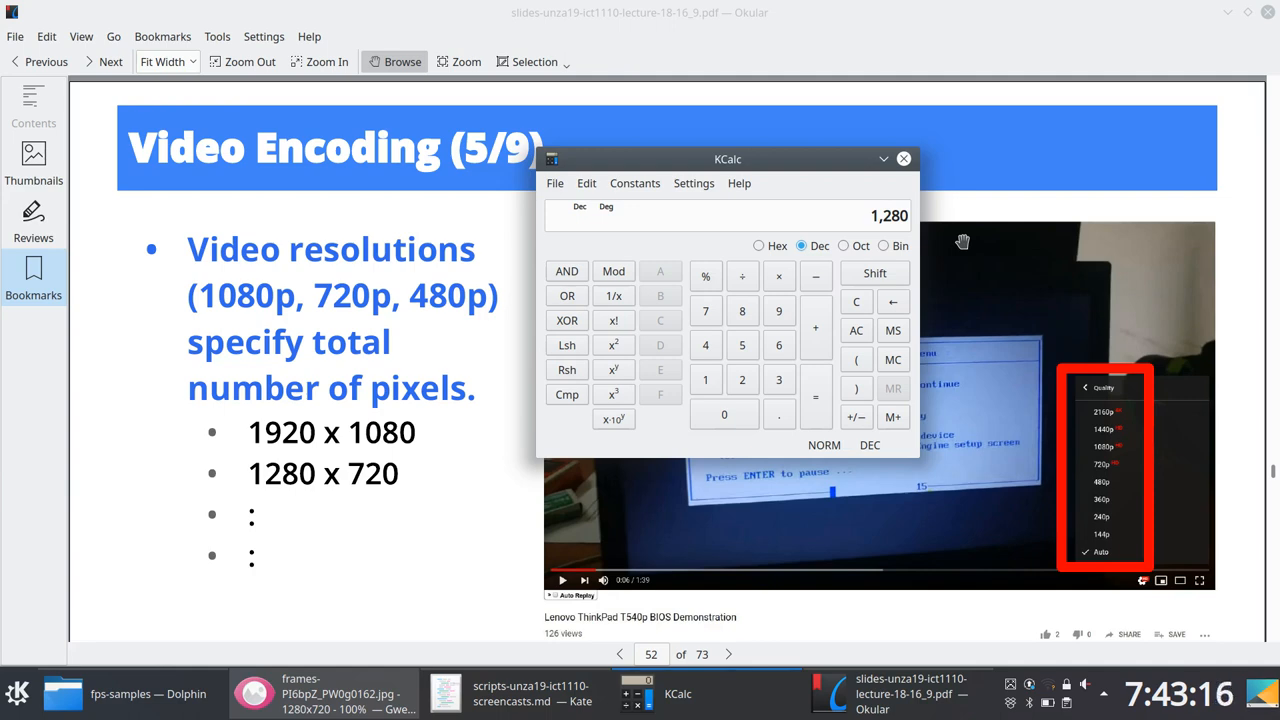
pyautogui.moveTo(768, 66)
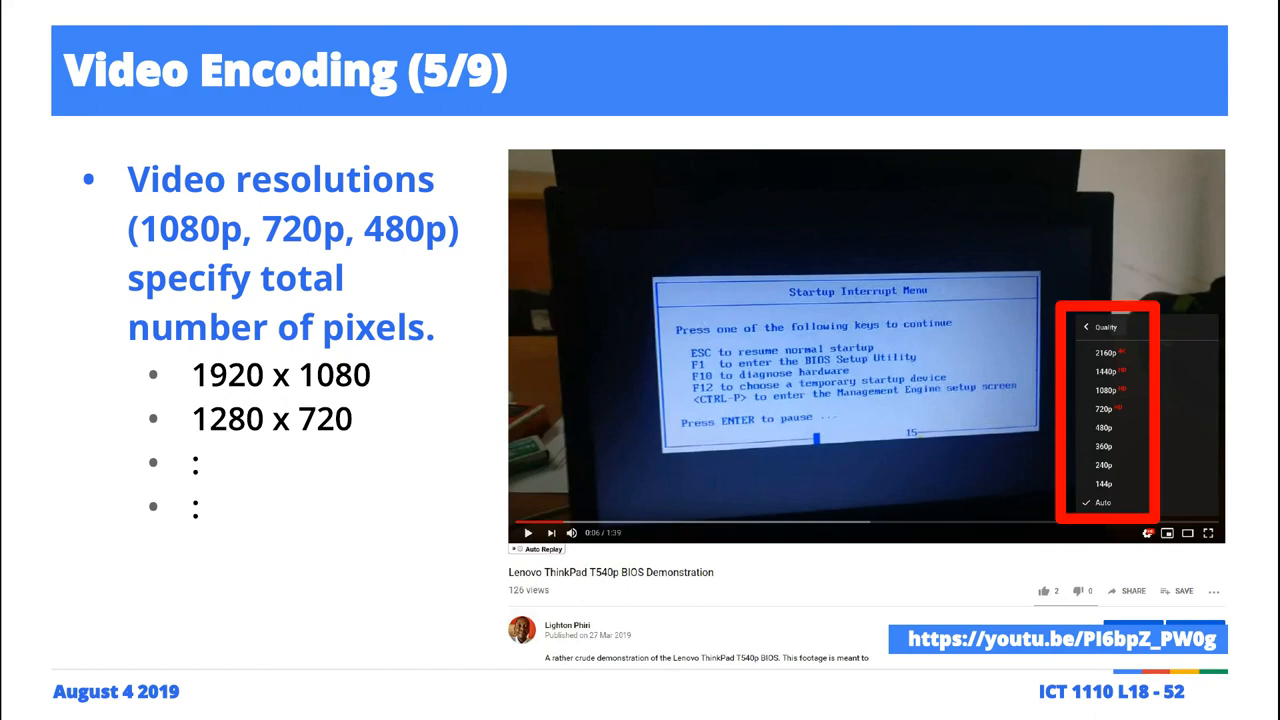
pyautogui.moveTo(949, 262)
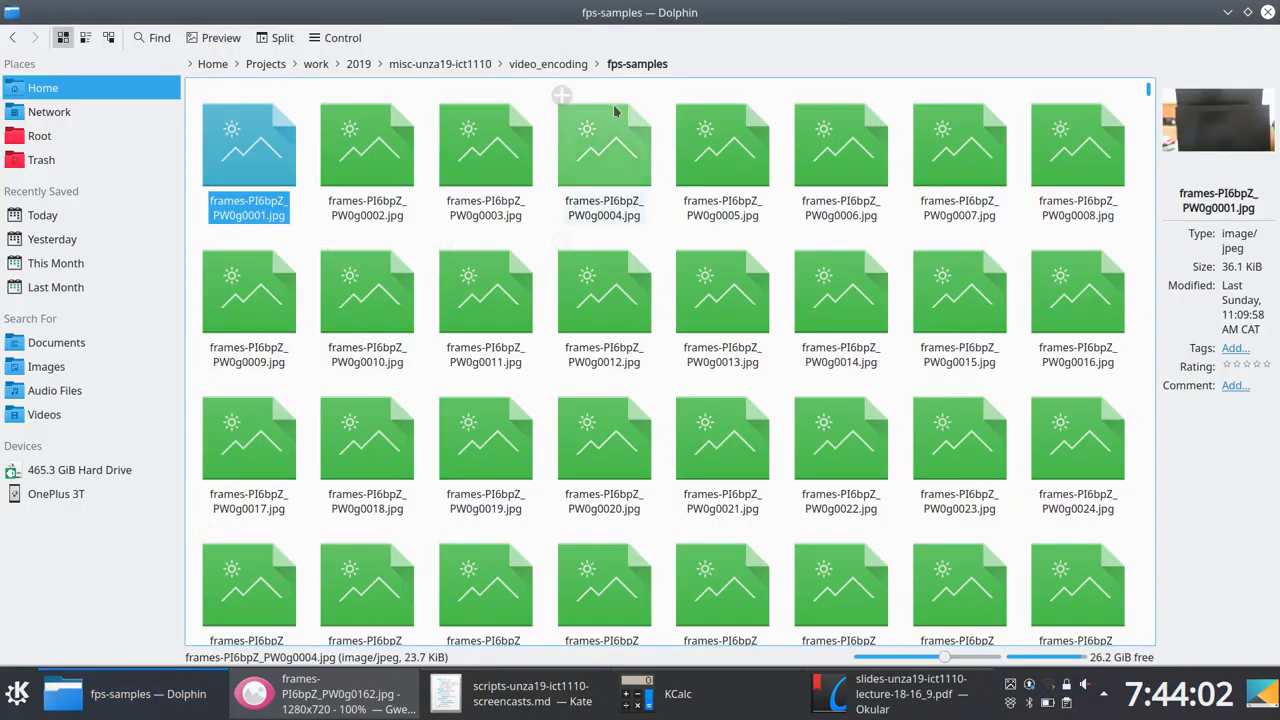
# Step: Go up to the video_encoding folder and inspect the 480p webm and 240p mp4 files
pyautogui.click(548, 63)
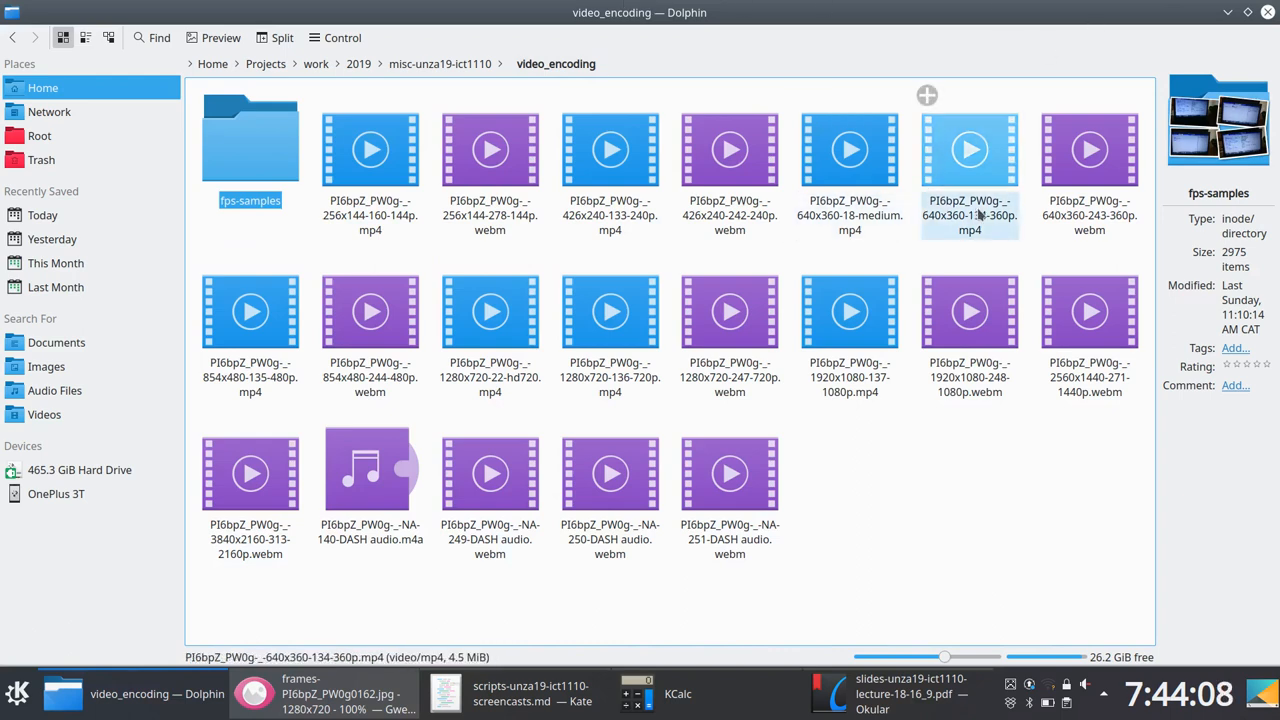
pyautogui.click(729, 311)
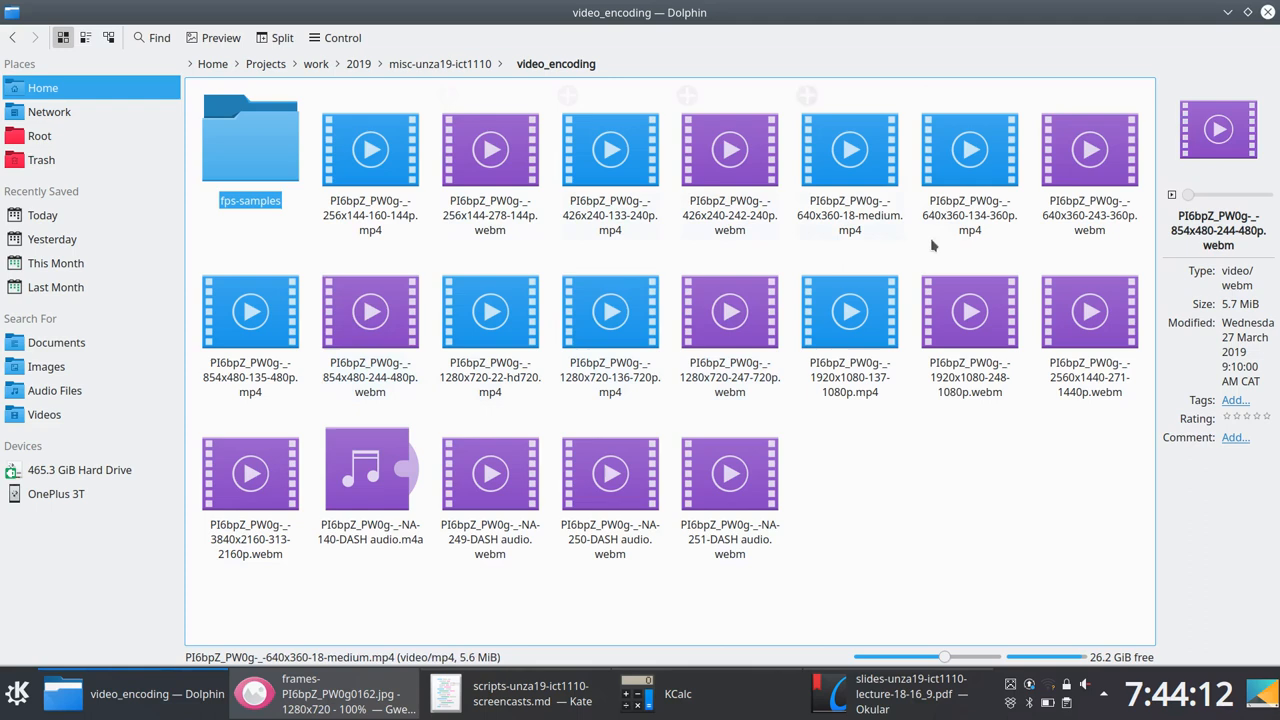
pyautogui.click(610, 150)
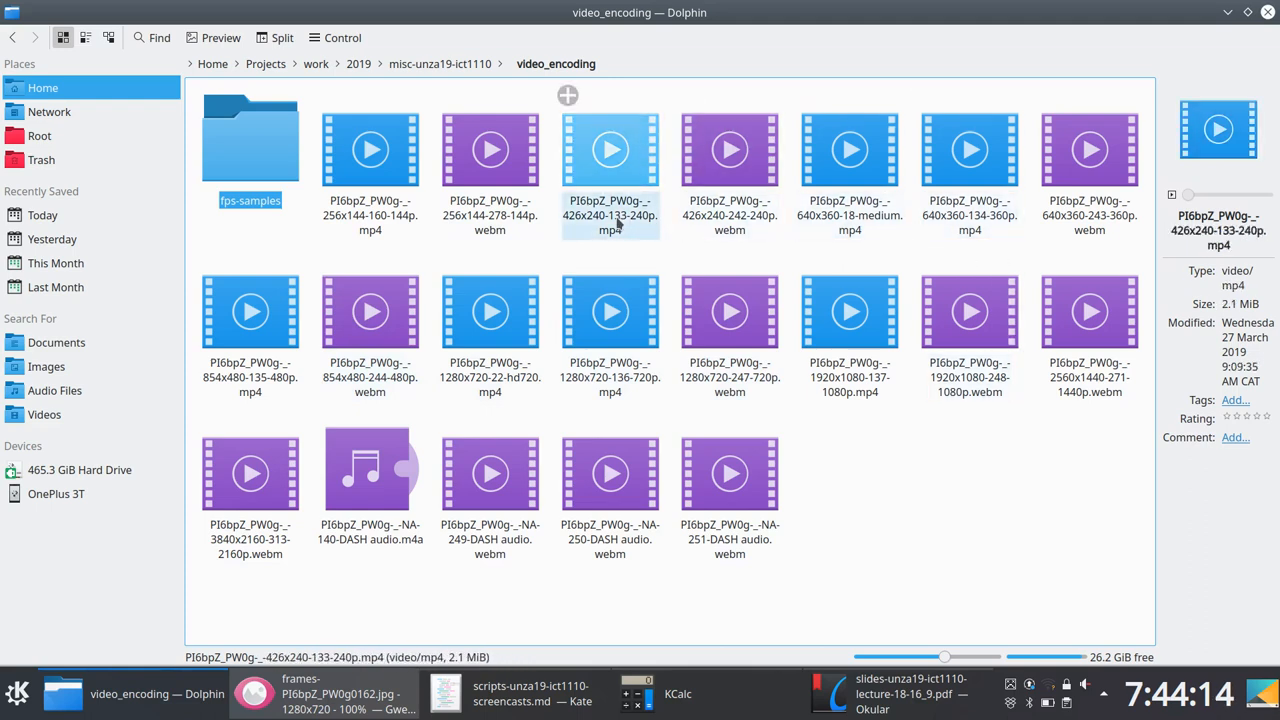
pyautogui.click(370, 150)
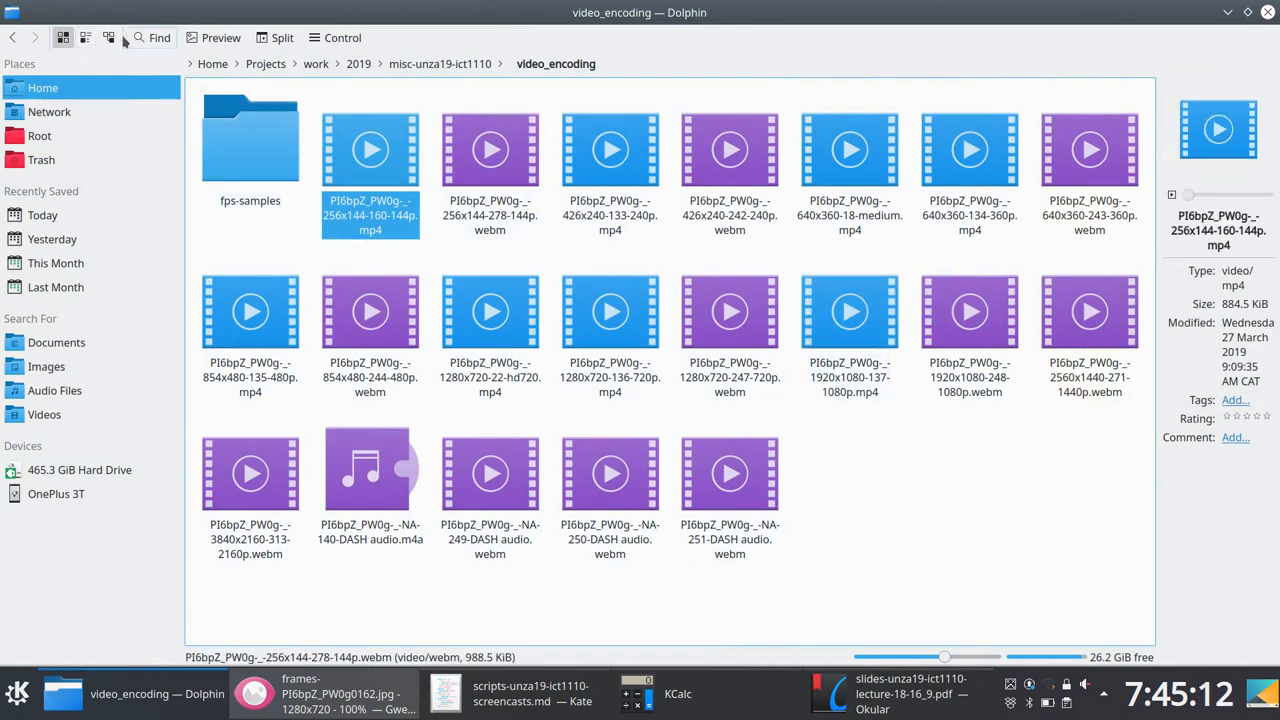
# Step: Show the files in Details view sorted by size, largest first
pyautogui.click(108, 37)
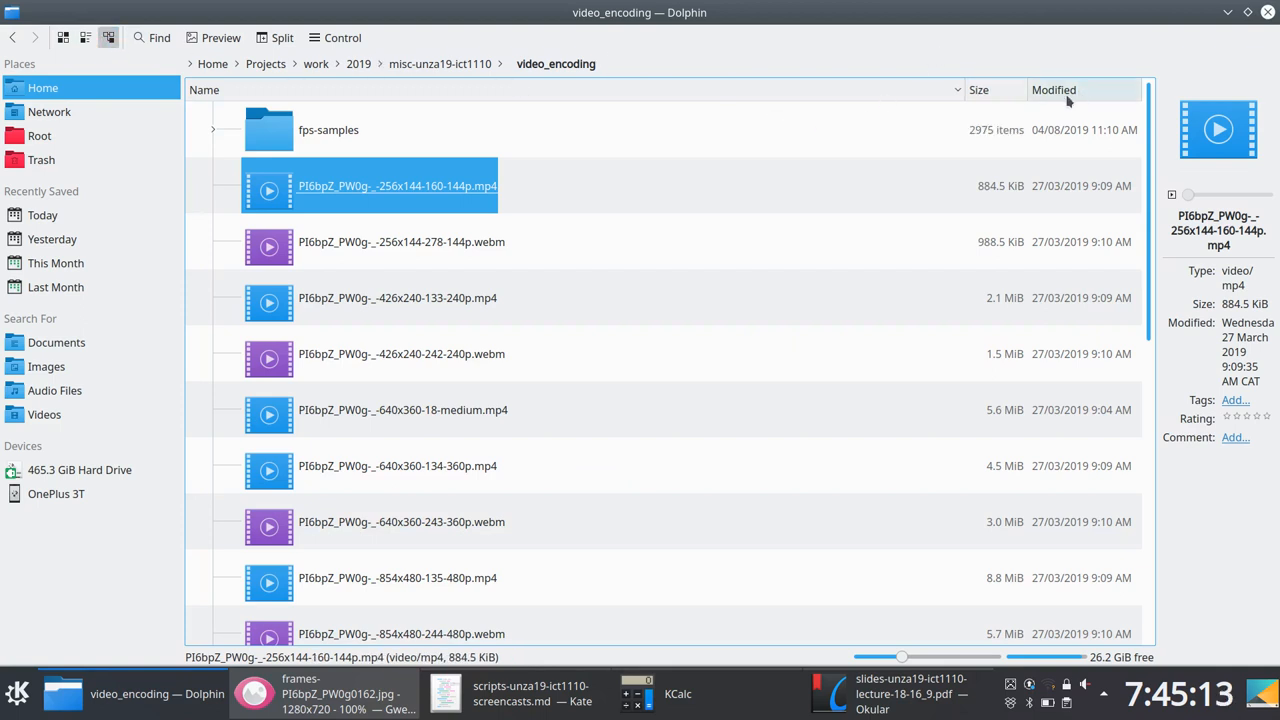
pyautogui.click(978, 90)
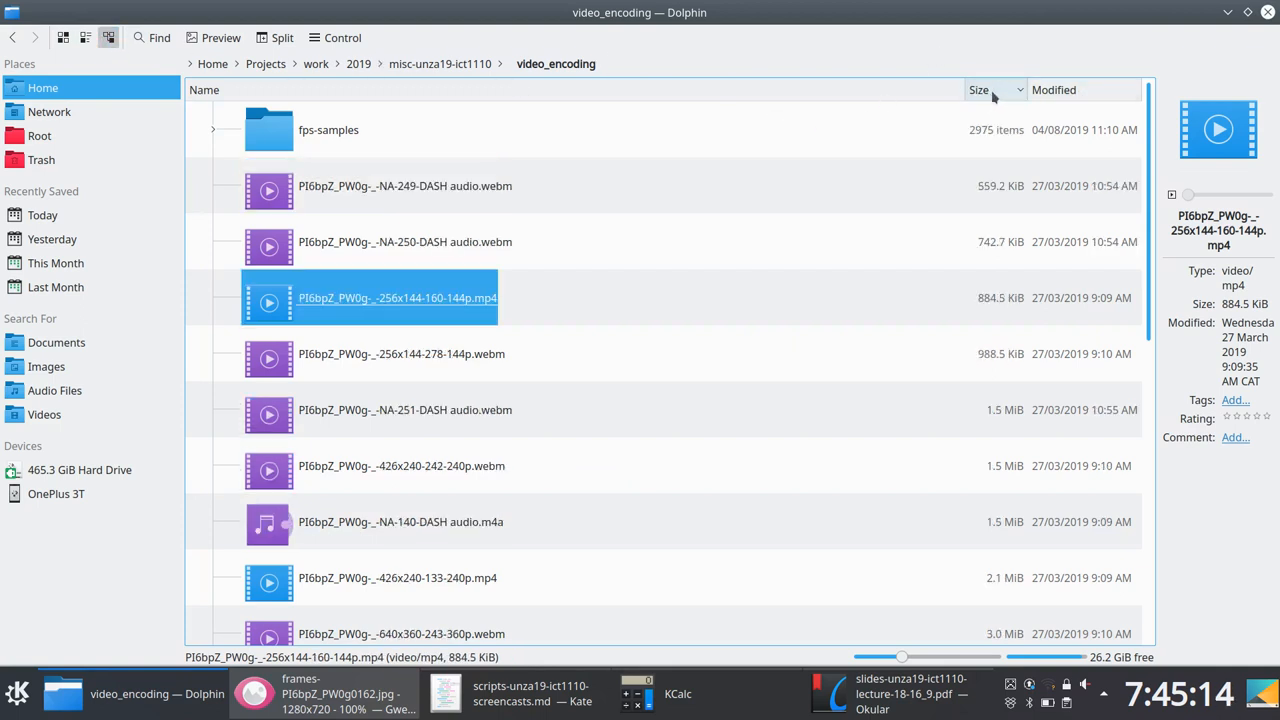
pyautogui.click(978, 89)
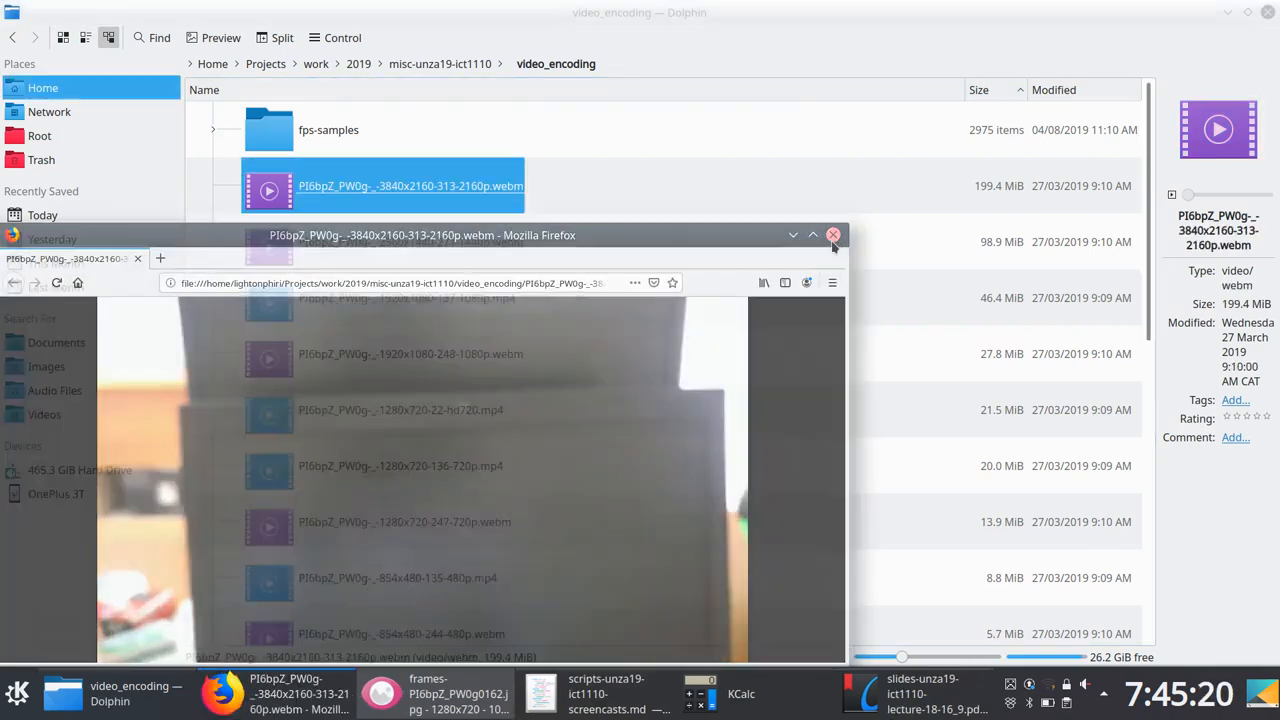
# Step: Close the 2160p video in Firefox and return to the Okular lecture slides
pyautogui.click(833, 235)
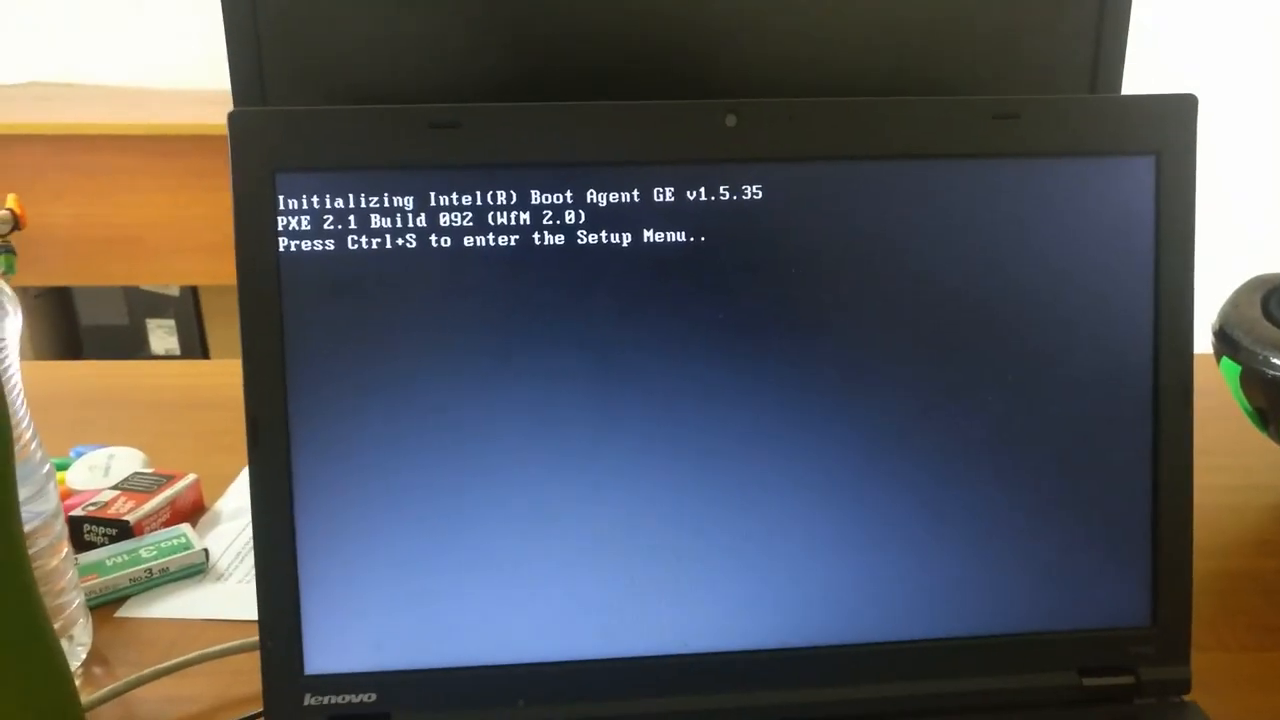
pyautogui.press('ctrl+s')
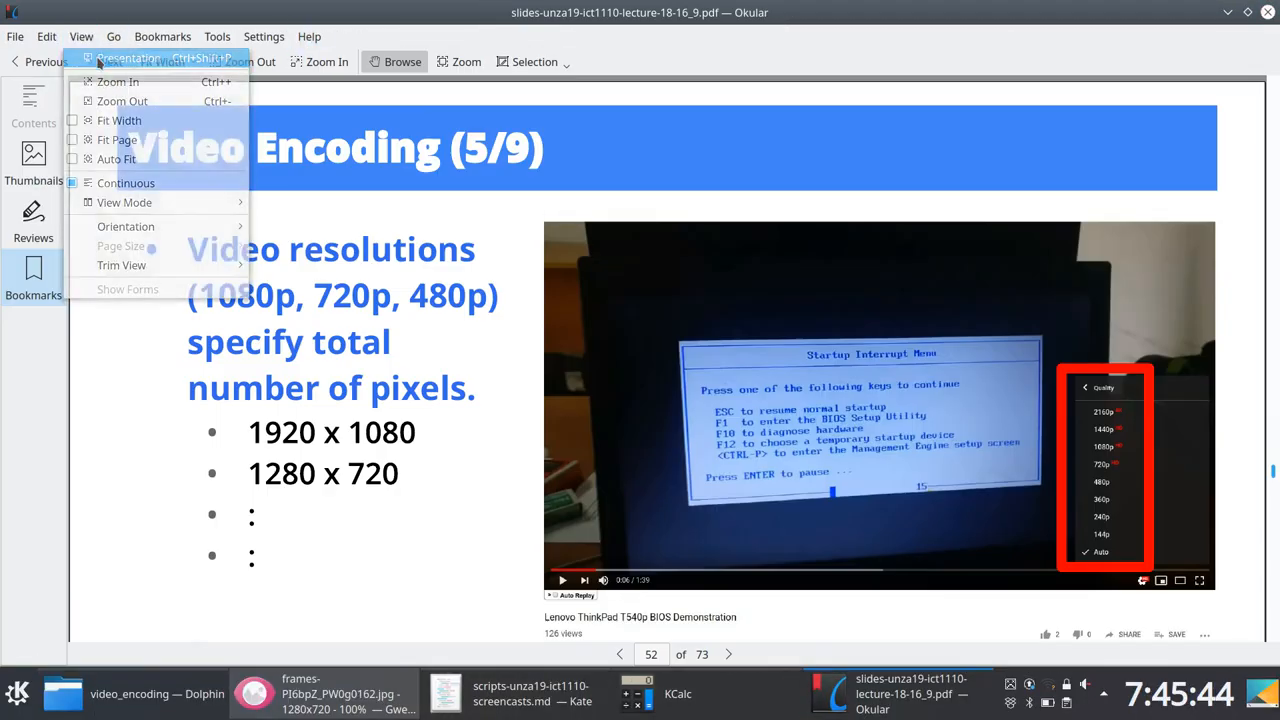
# Step: Start the full-screen presentation and advance to Video Encoding slide 7/9
pyautogui.click(128, 58)
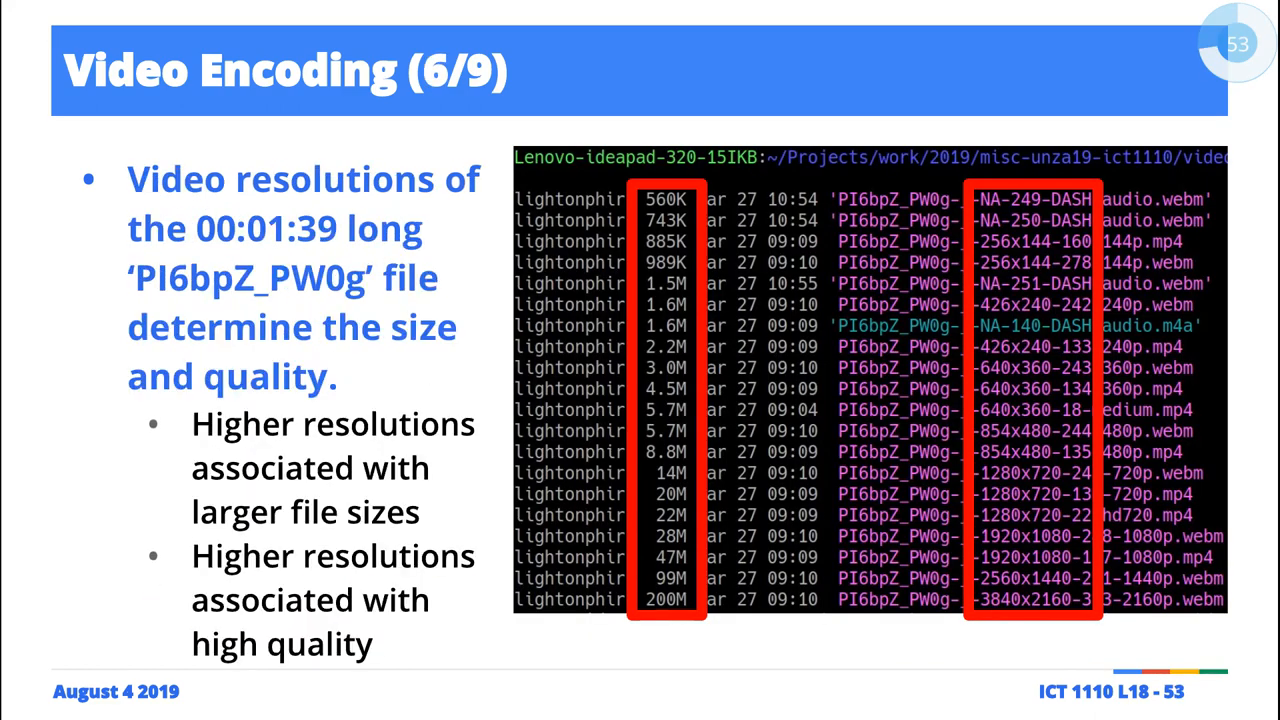
pyautogui.press('Right')
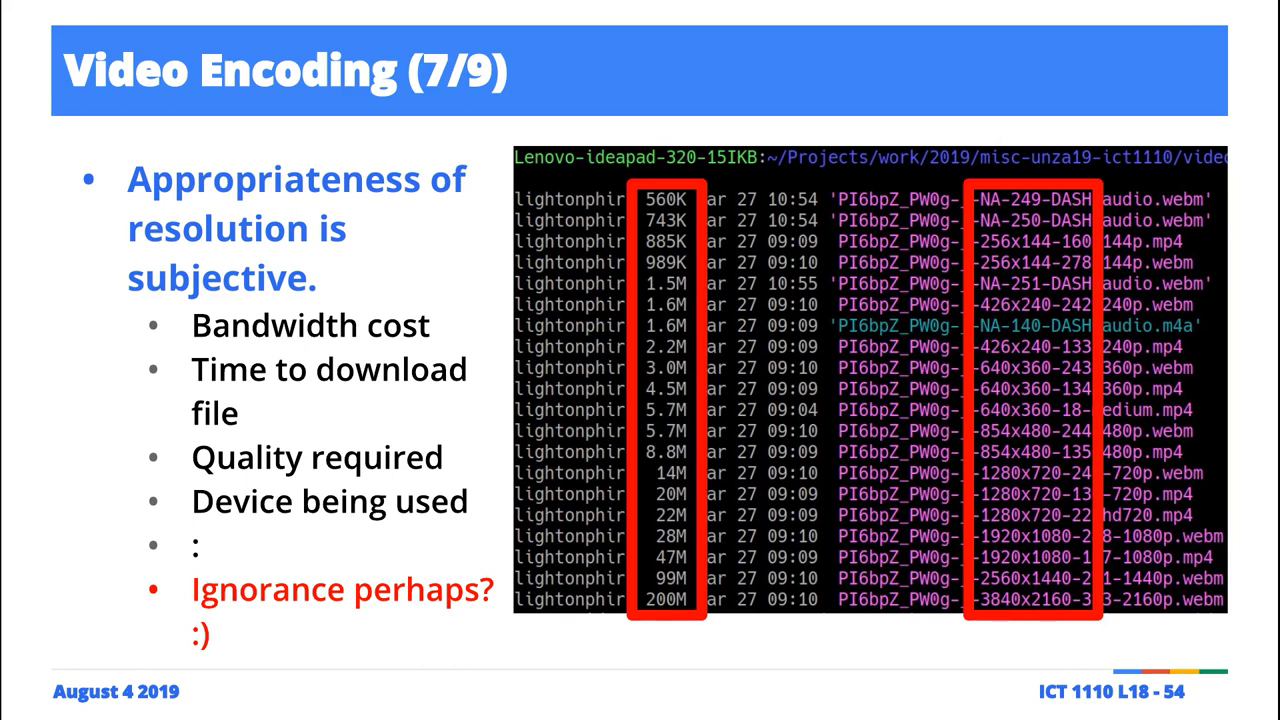
# Step: Advance one slide to Video Encoding 7/9 on subjective resolution choices
pyautogui.press('Right')
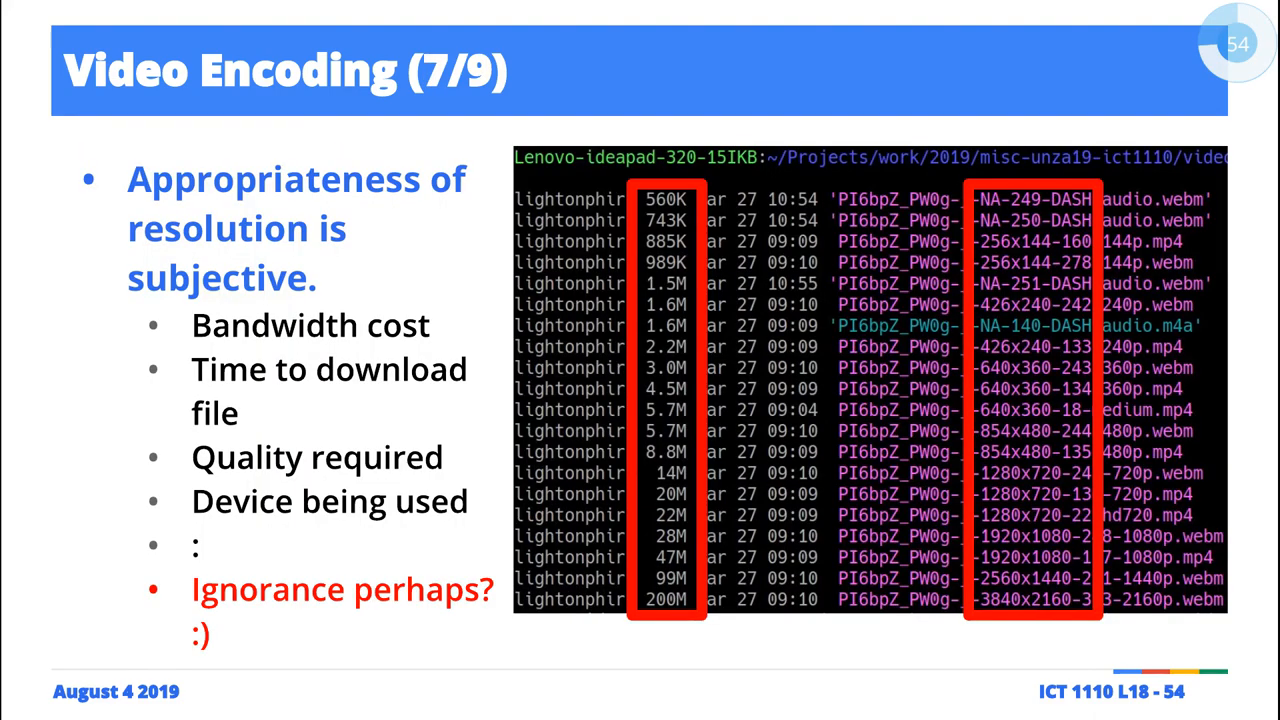
# Step: Advance through the youtube-dl download slide (8/9) to the hexadecimal editors slide (9/9)
pyautogui.press('right')
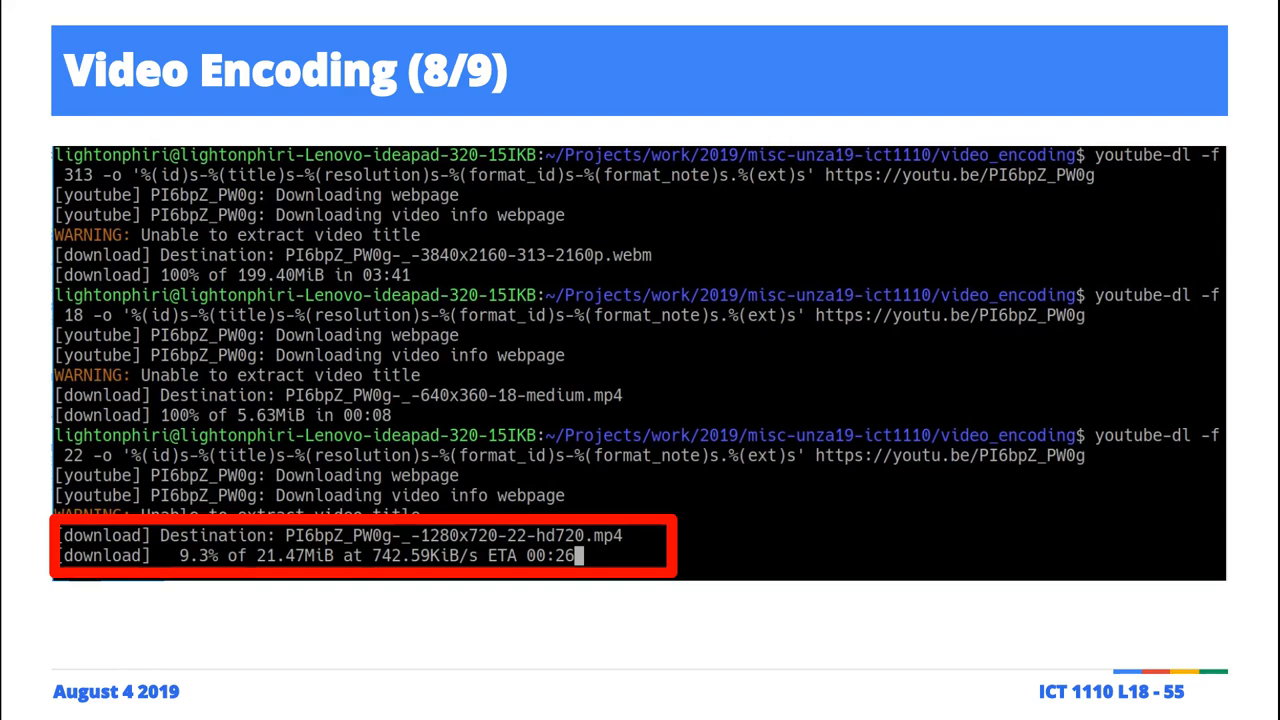
pyautogui.press('Right')
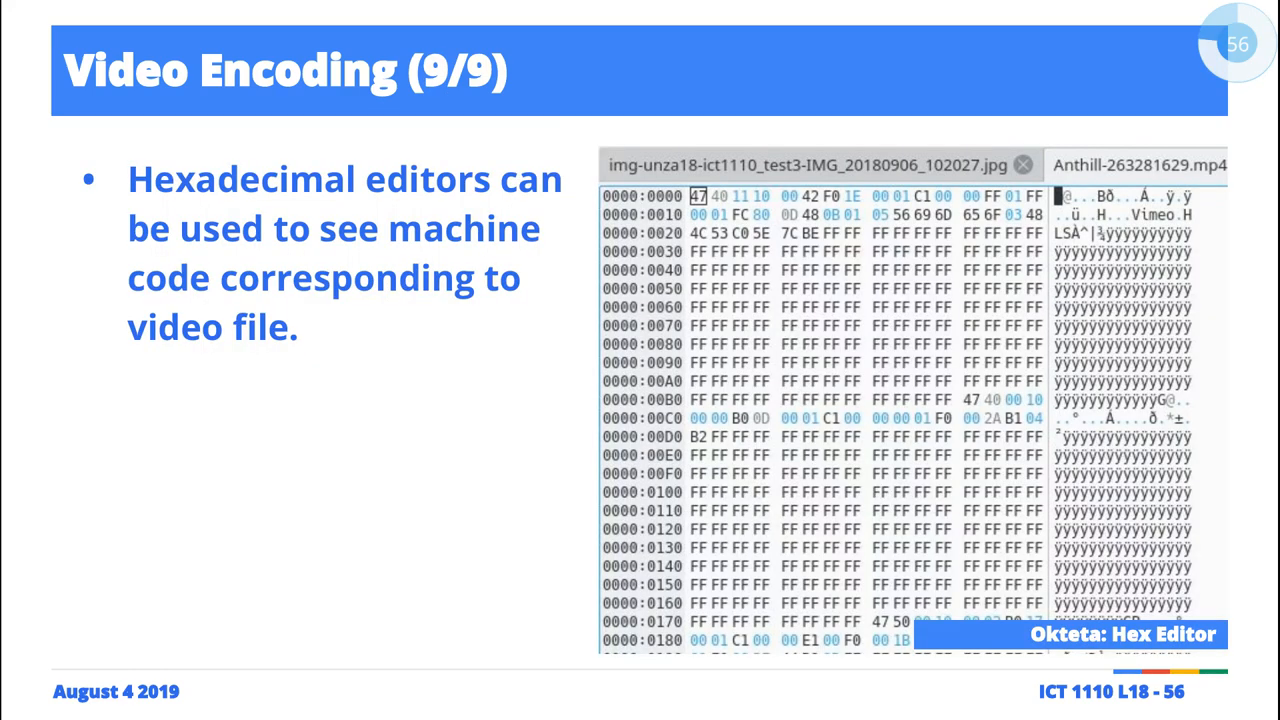